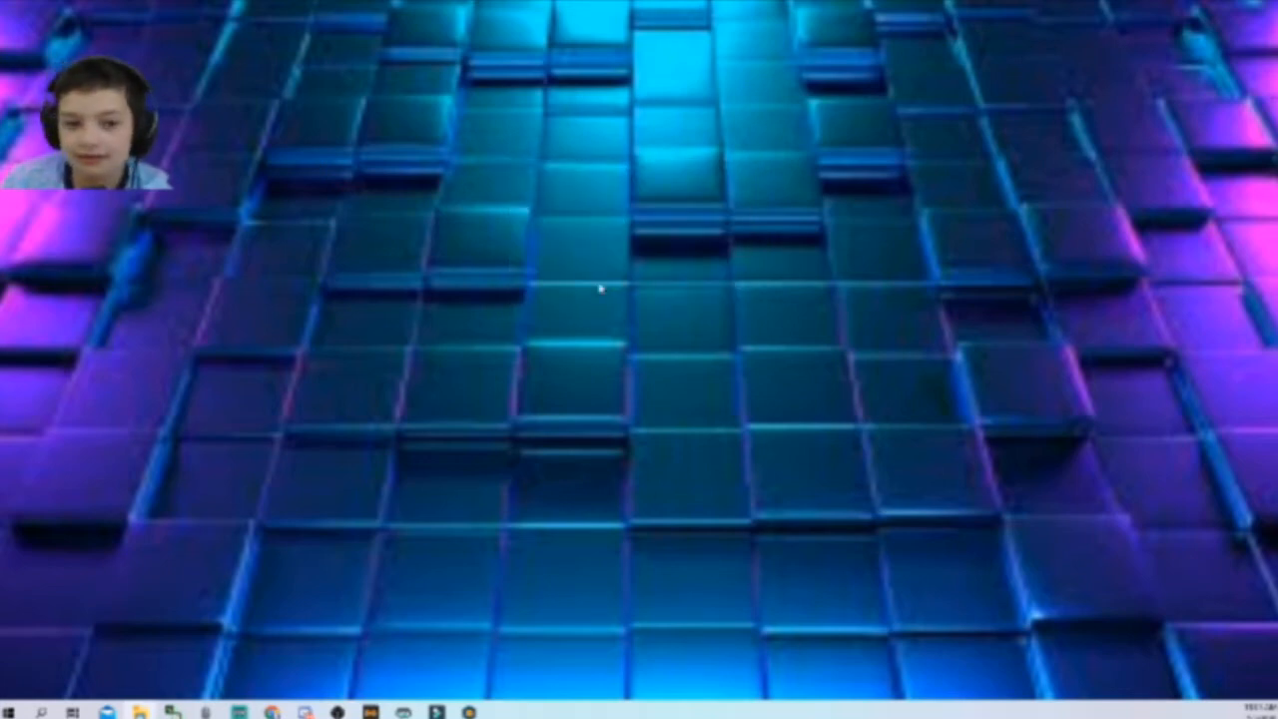
Step: Open the .minecraft folder in File Explorer
{"action": "left_click", "coordinate": [138, 711]}
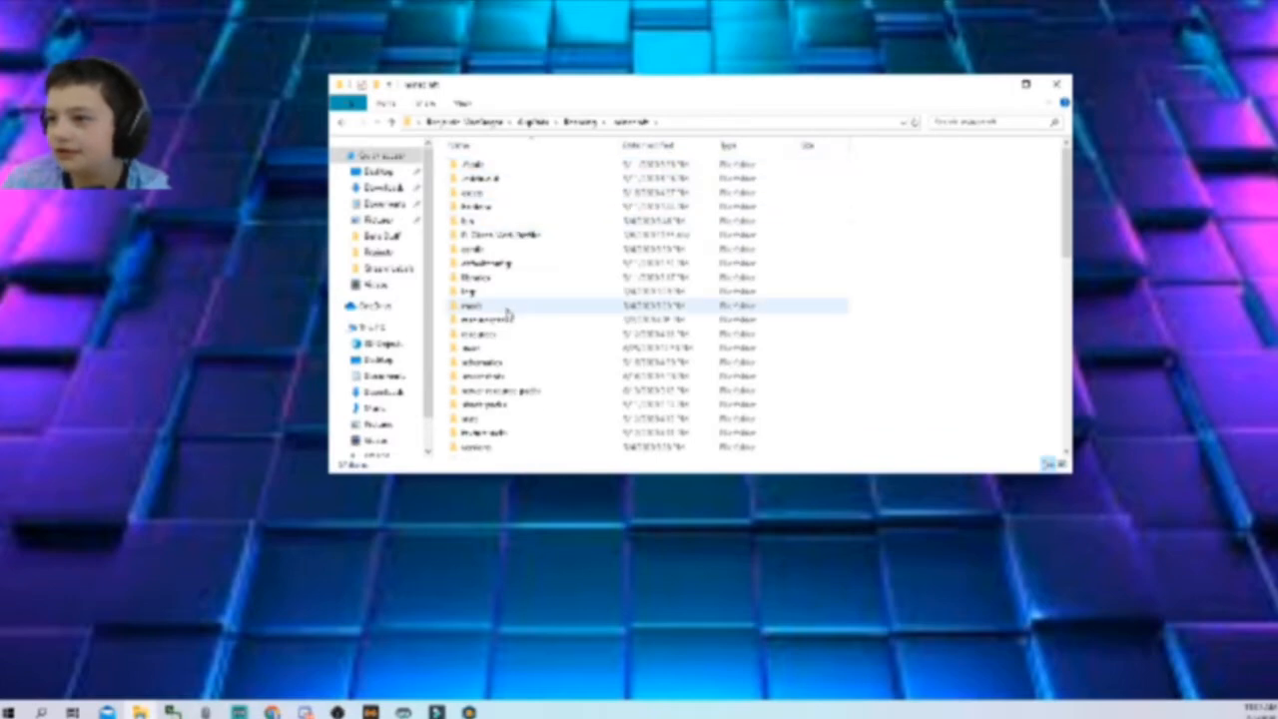
Step: Delete the Fabric .jar mod file from the mods folder
{"action": "double_click", "coordinate": [479, 303]}
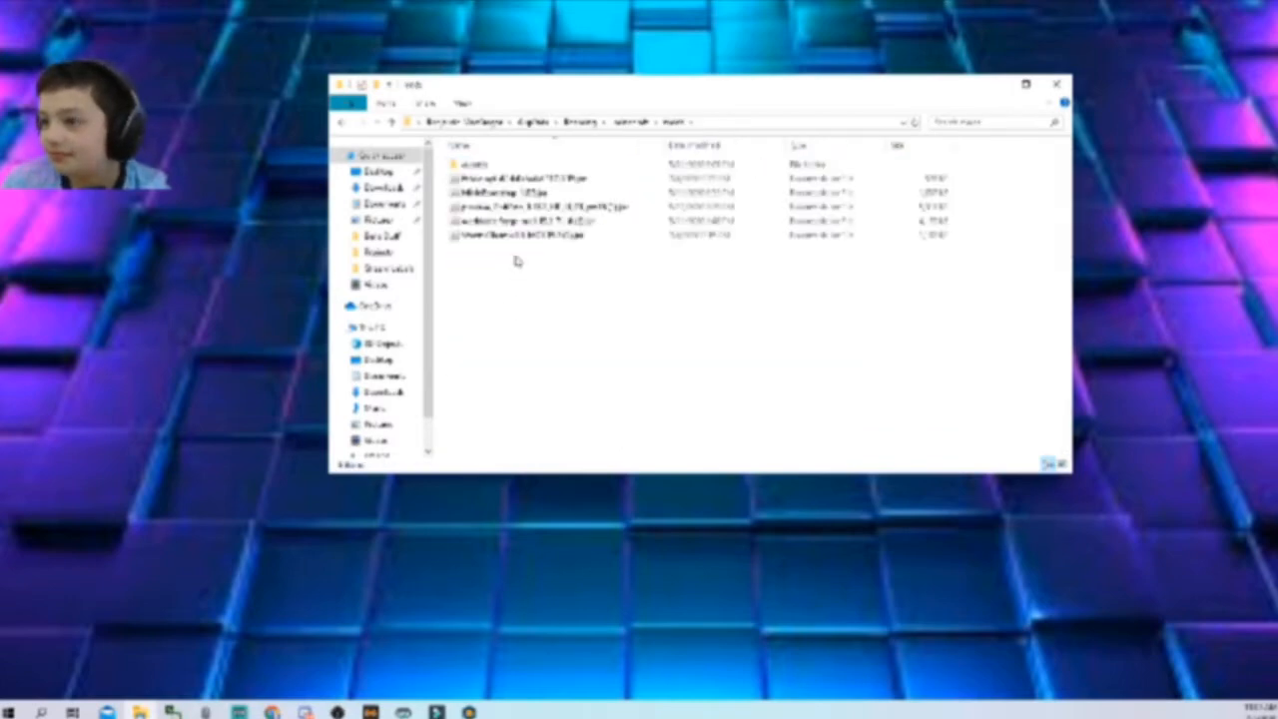
{"action": "left_click", "coordinate": [519, 235]}
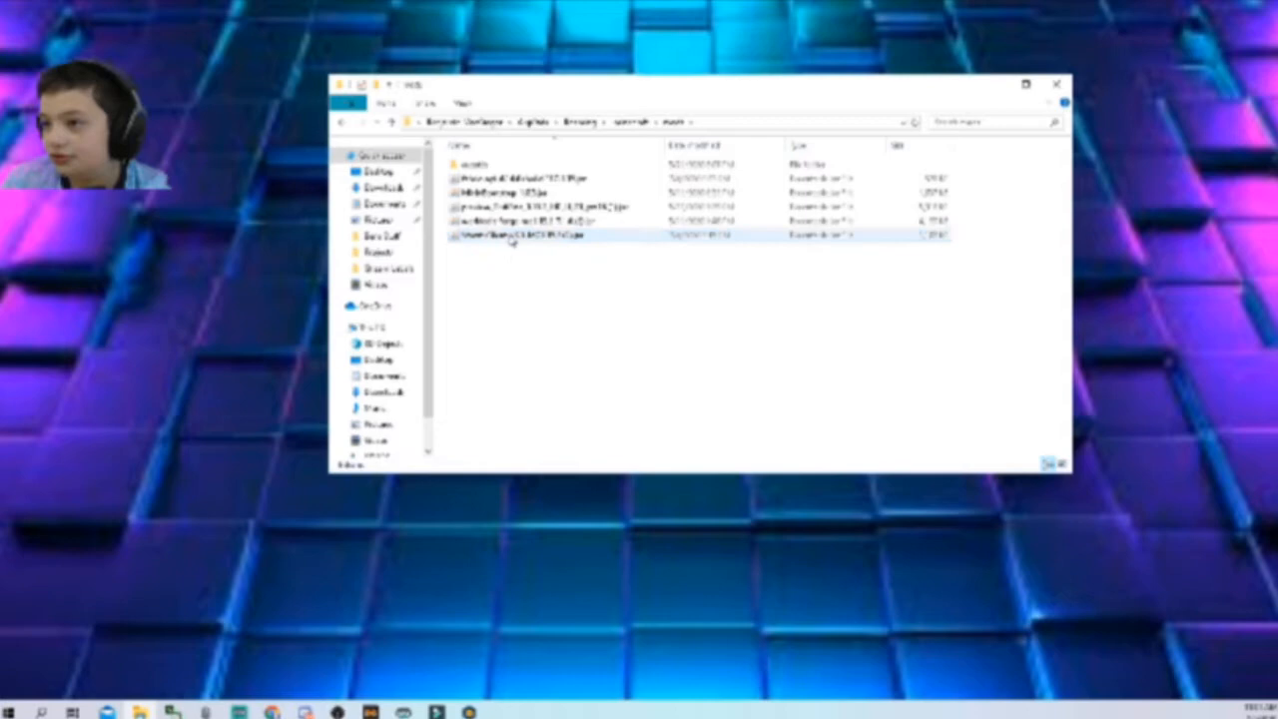
{"action": "right_click", "coordinate": [520, 234]}
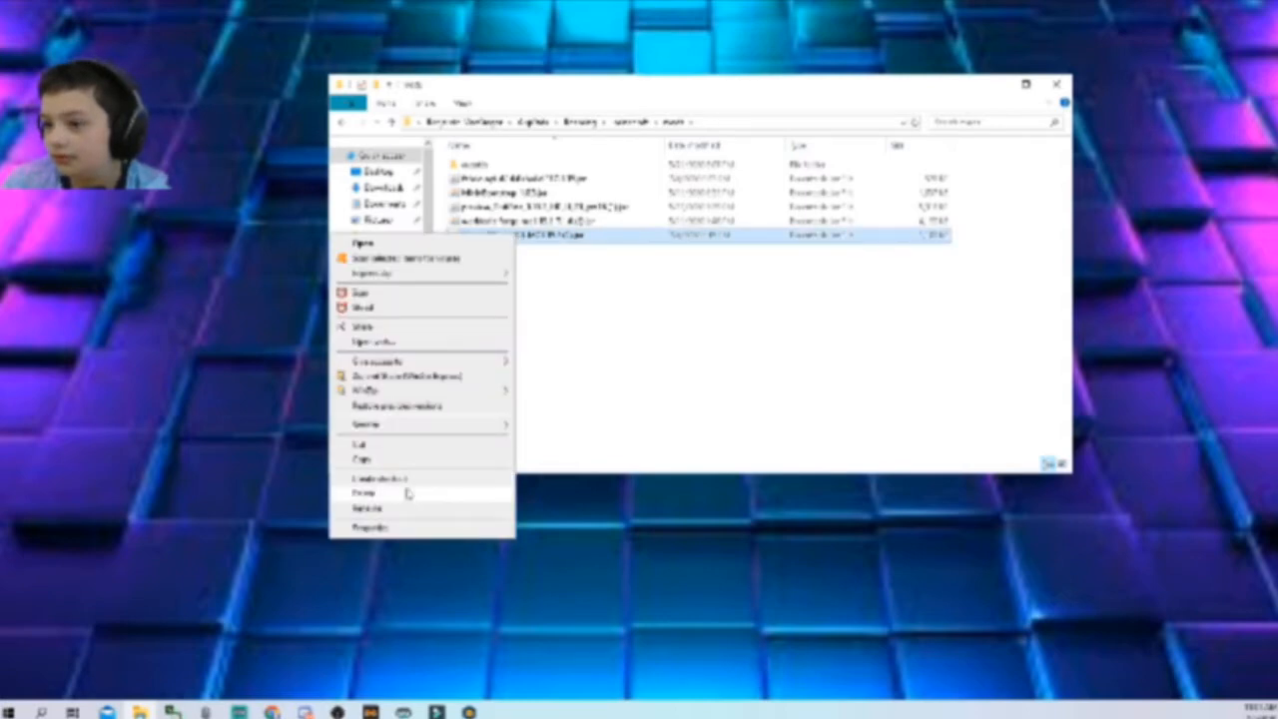
{"action": "left_click", "coordinate": [364, 491]}
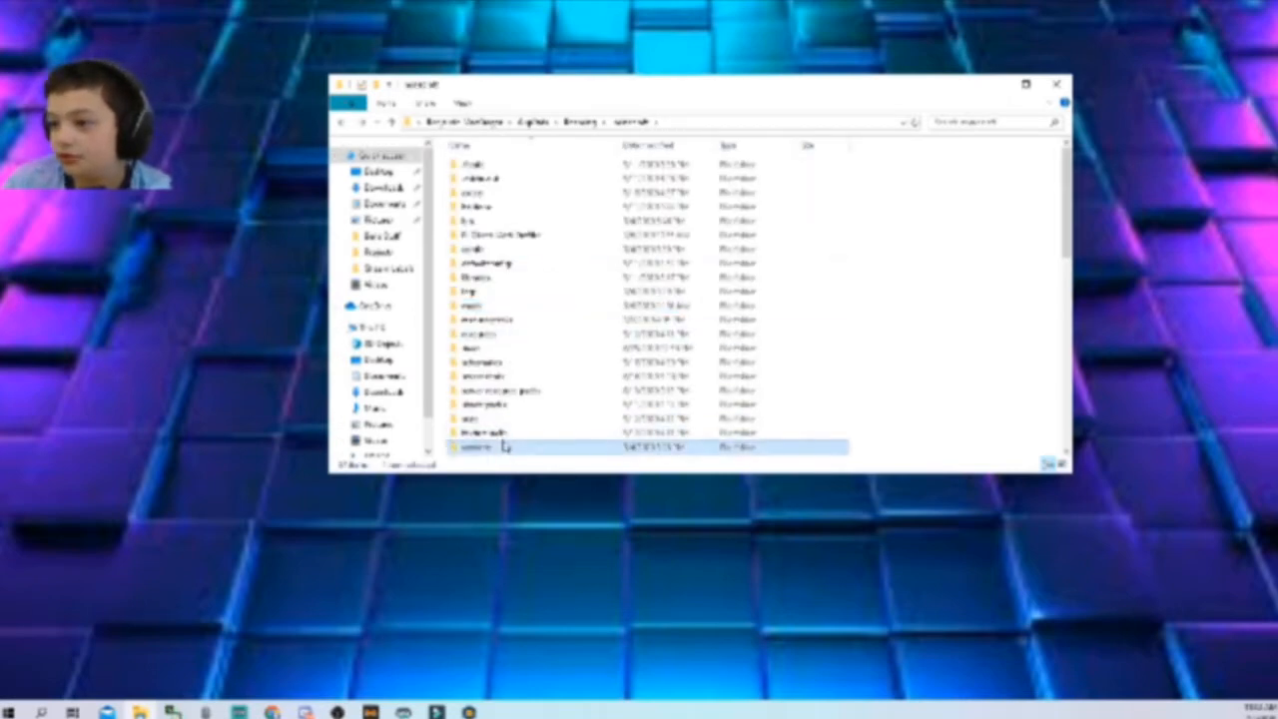
Step: Review the version folders inside versions, then close File Explorer
{"action": "double_click", "coordinate": [483, 444]}
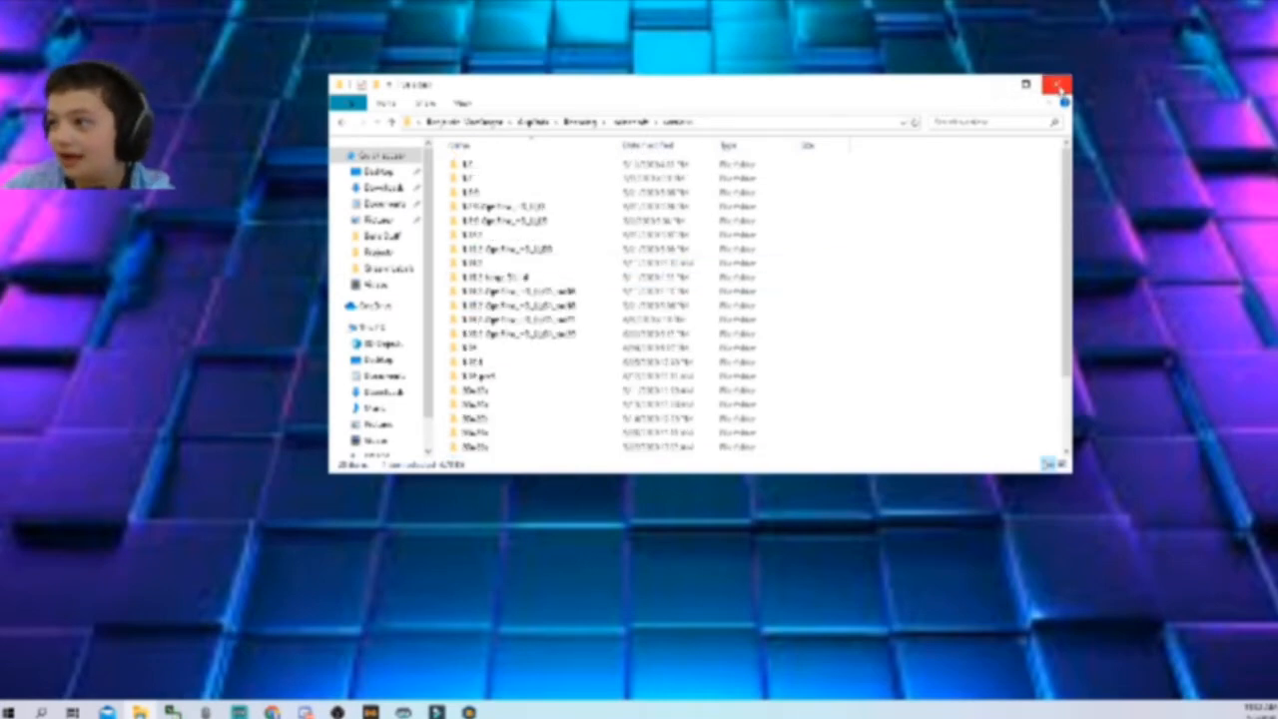
{"action": "left_click", "coordinate": [1062, 84]}
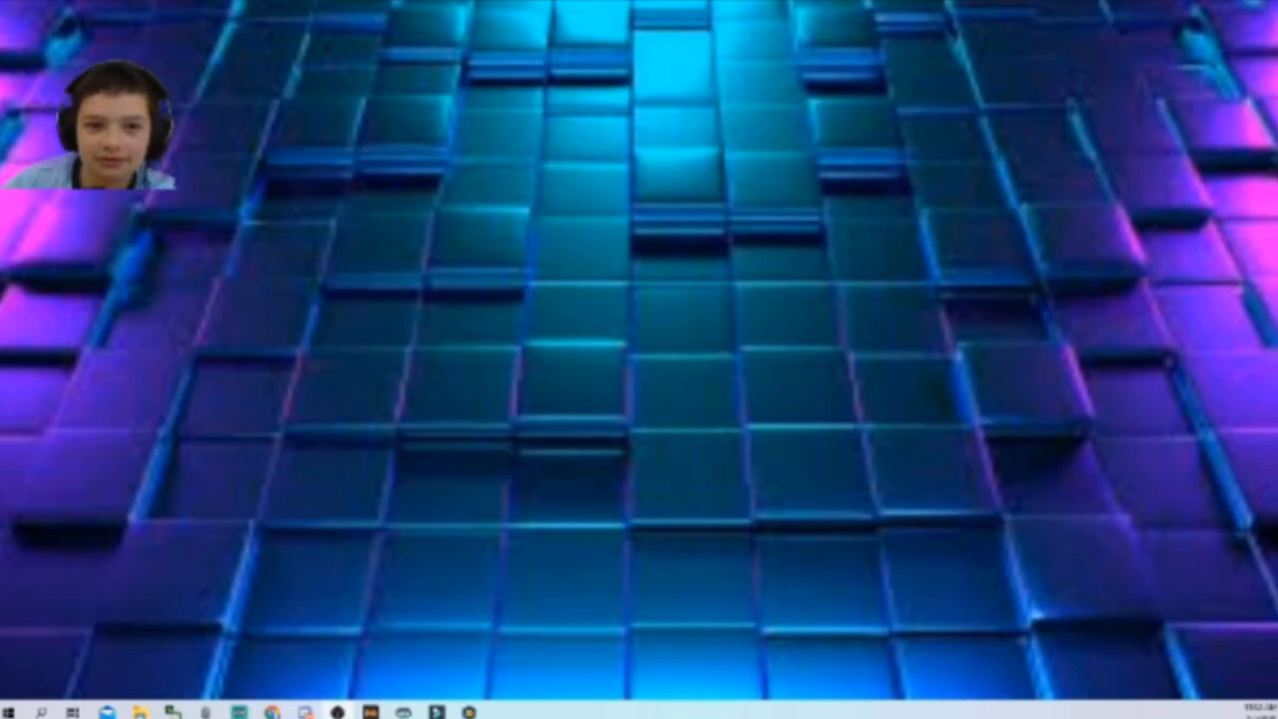